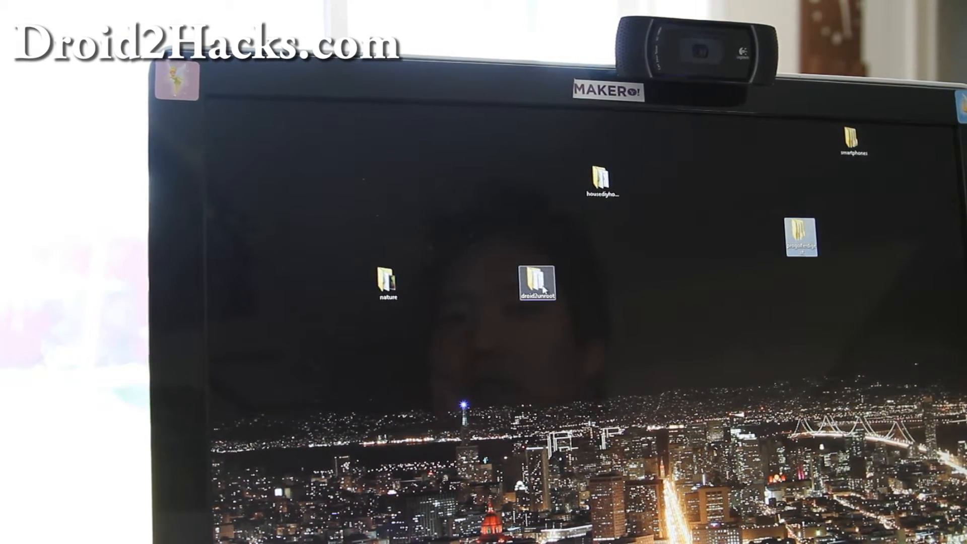
Open the droid2unroot folder from the desktop to reach the RSD Lite installer
double_click(537, 284)
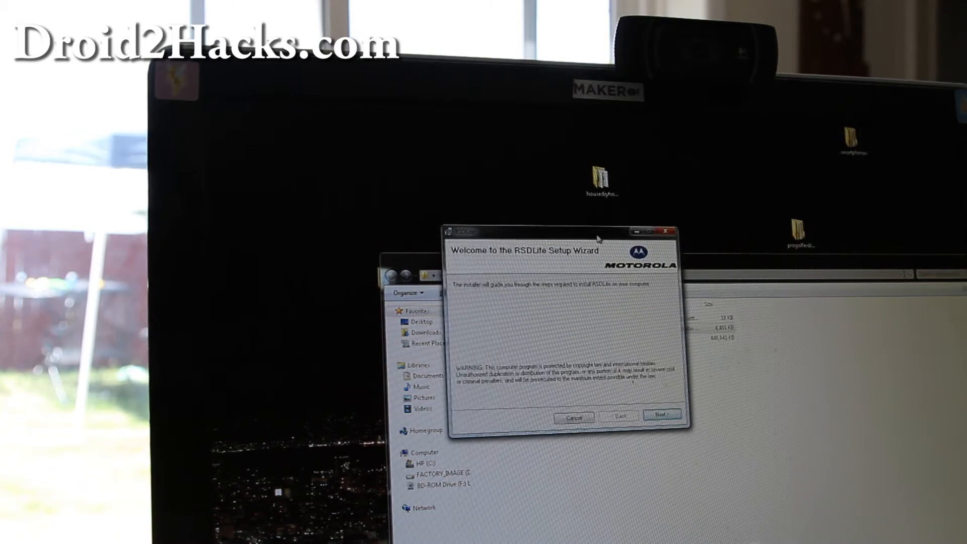
Install RSD Lite, accepting the license and the Motorola driver notice, then close the wizard
left_click(662, 413)
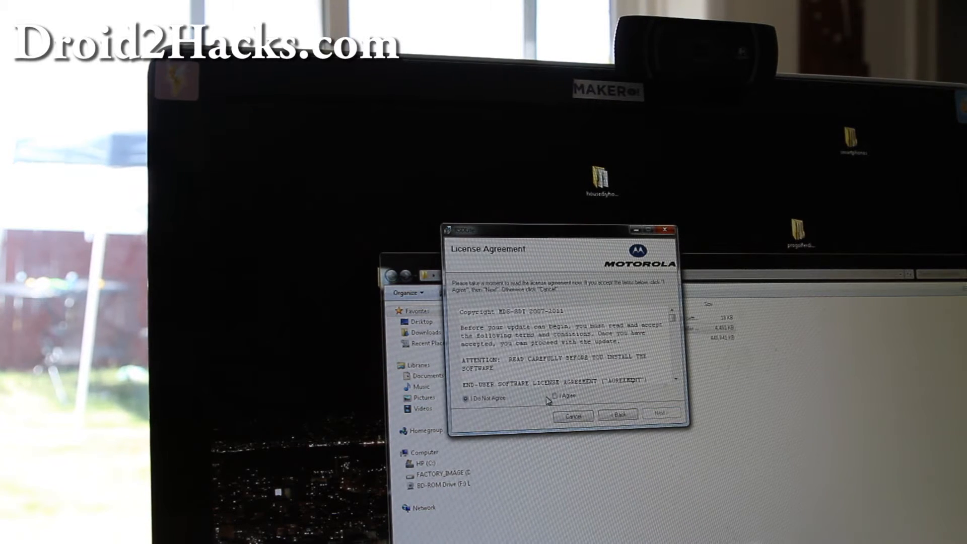
left_click(661, 415)
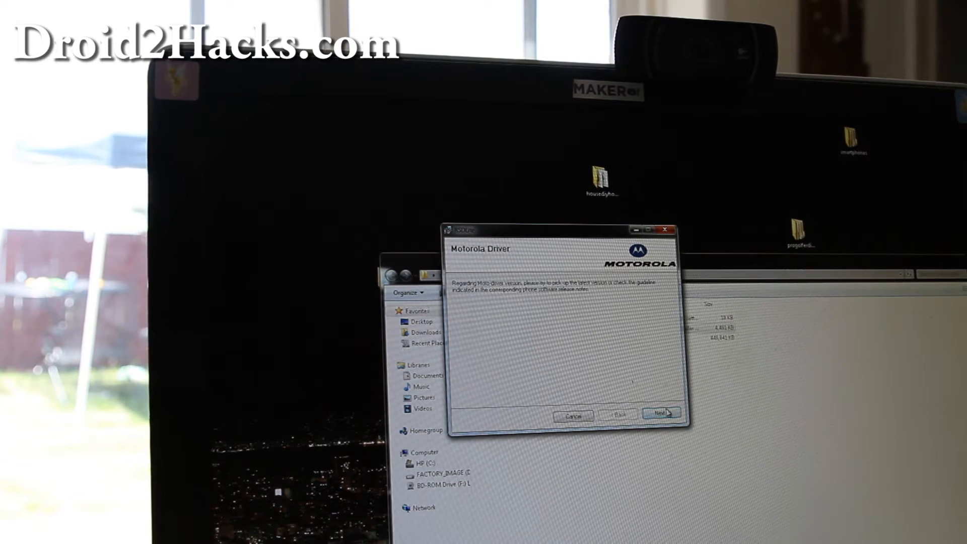
left_click(660, 415)
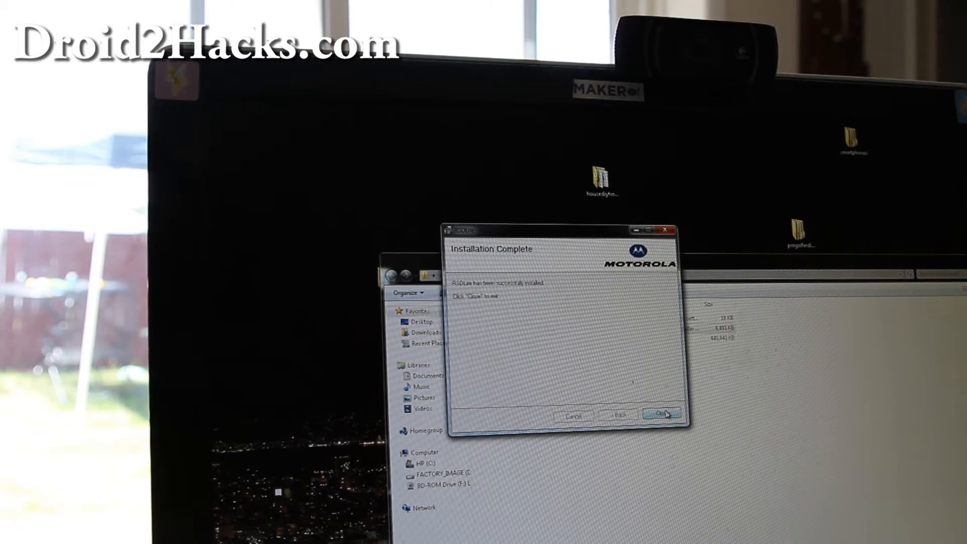
left_click(661, 413)
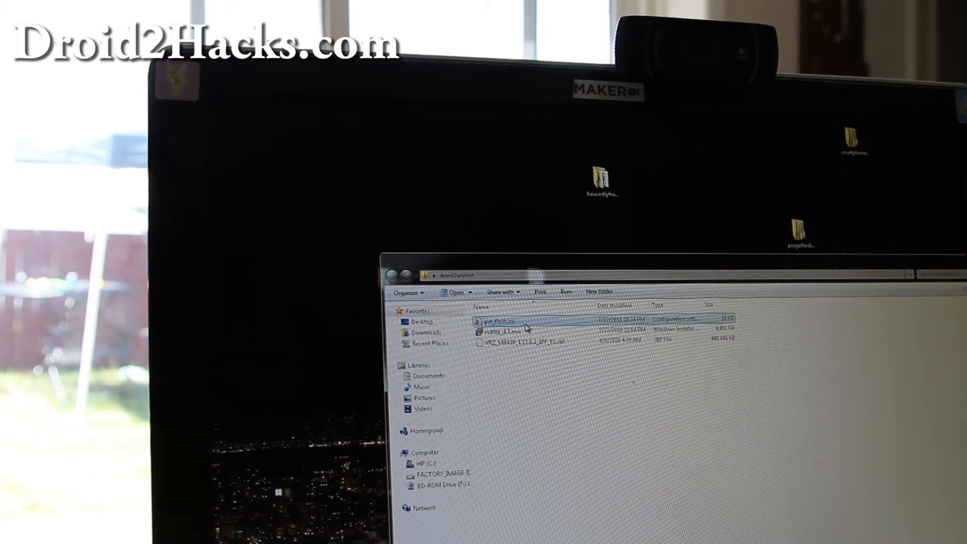
mouse_move(526, 325)
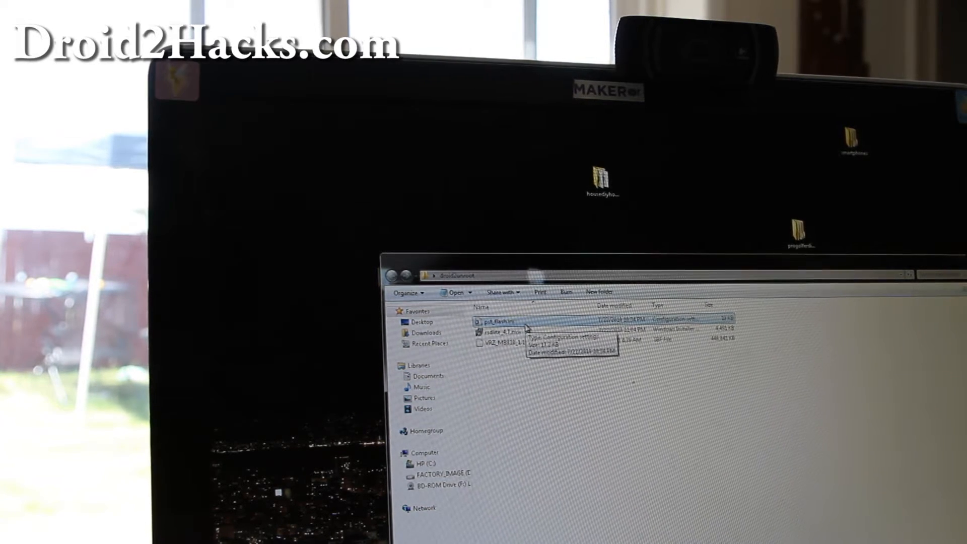
Copy pst_flash.ini into C:\Program Files (x86)\Motorola\RSD Lite, granting administrator permission
right_click(501, 320)
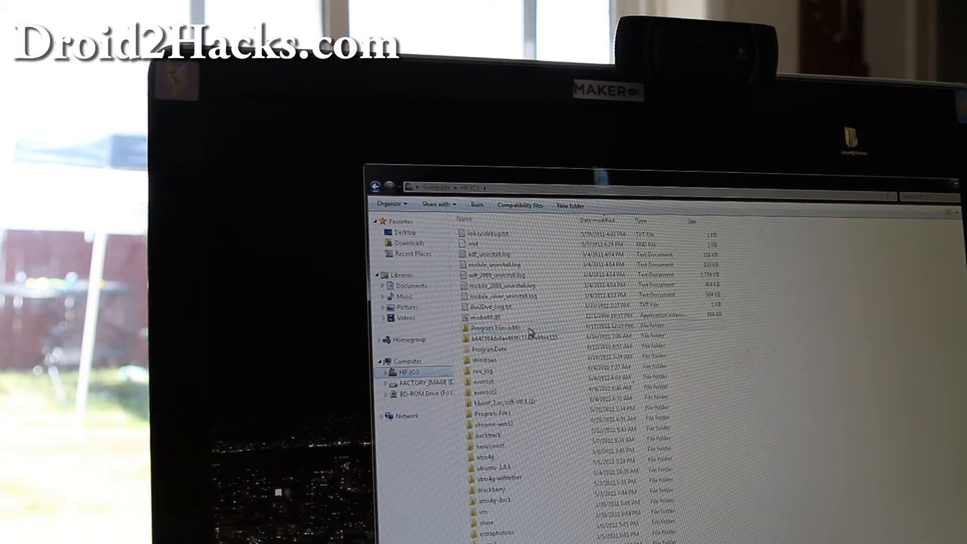
double_click(493, 329)
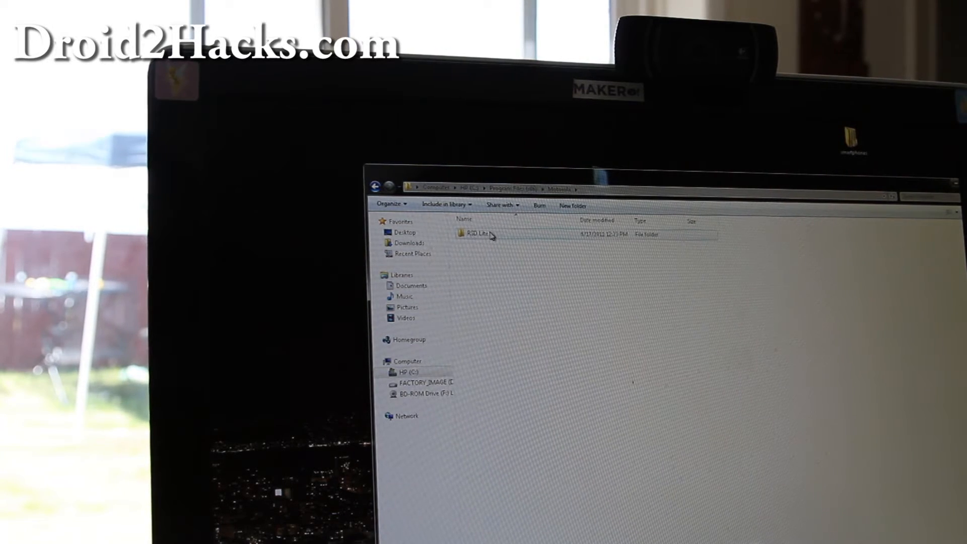
double_click(478, 232)
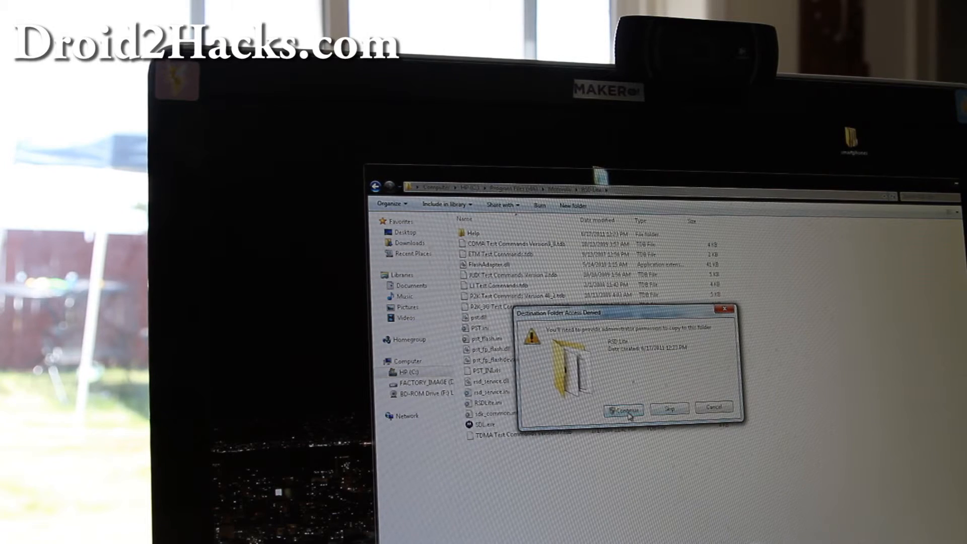
left_click(624, 409)
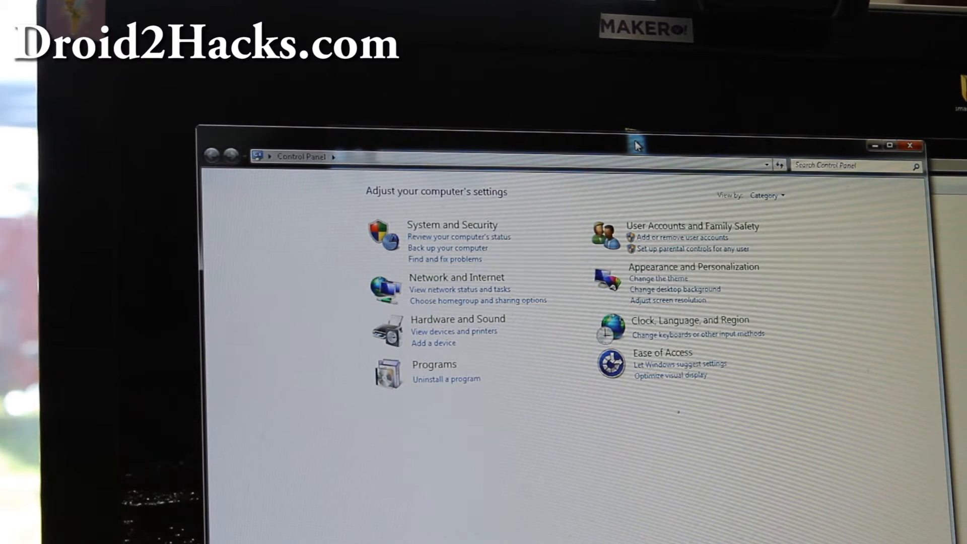
Check Device Manager shows Motorola Flash Interface under Motorola USB Device, then close it
left_click(458, 318)
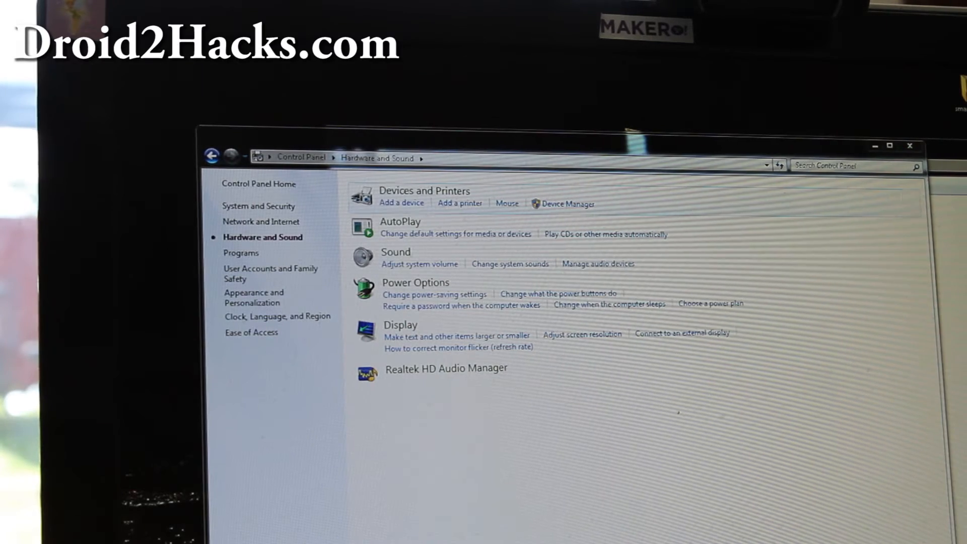
left_click(568, 204)
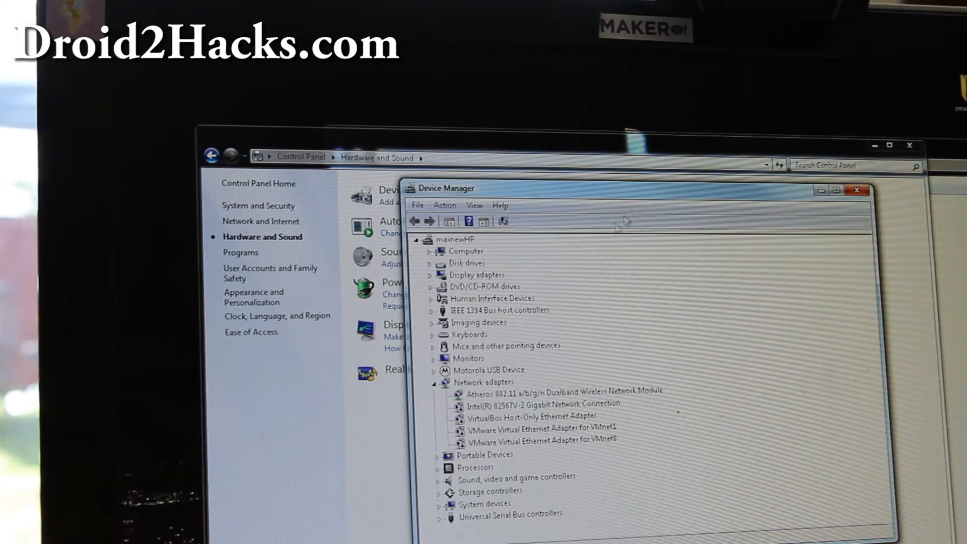
left_click(429, 370)
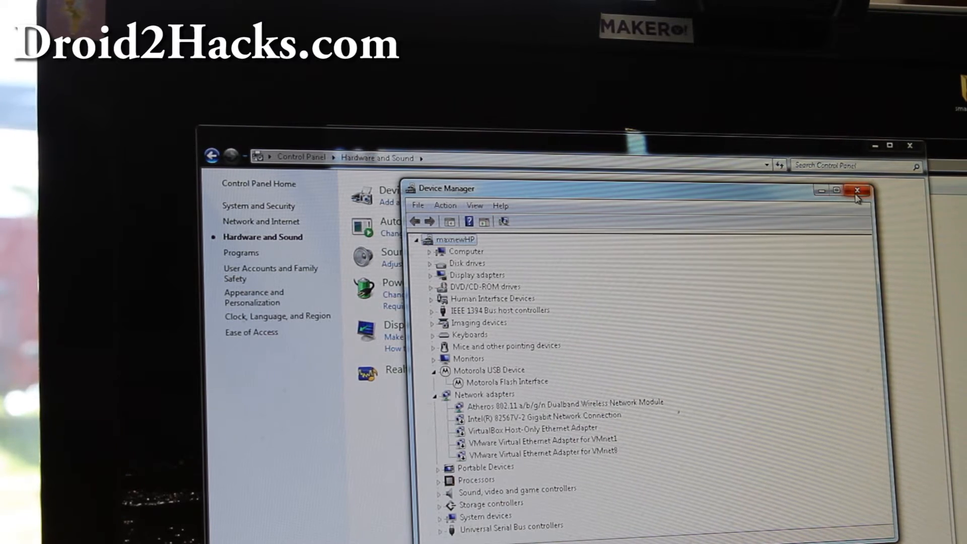
left_click(858, 189)
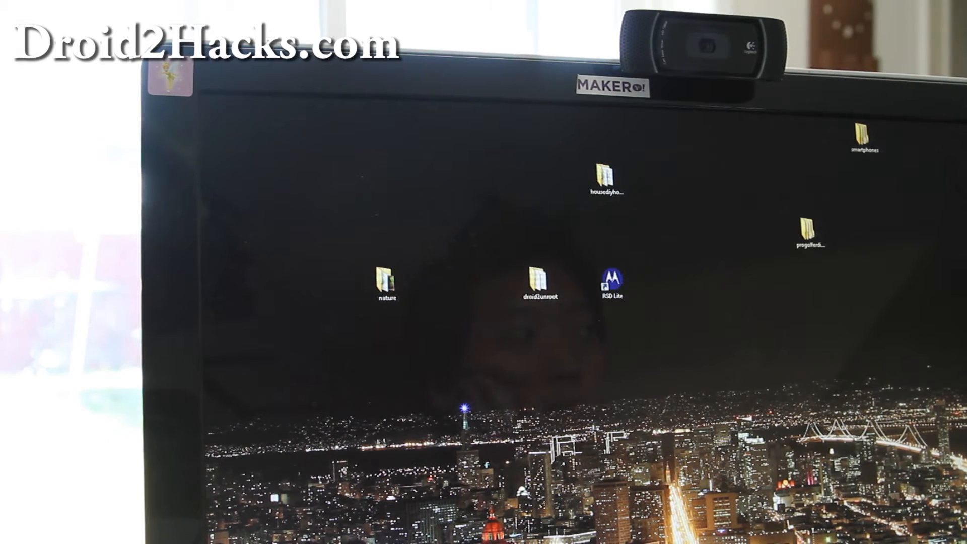
Load the VRZ_A955 stock SBF file in RSD Lite and start flashing it to the phone
double_click(609, 281)
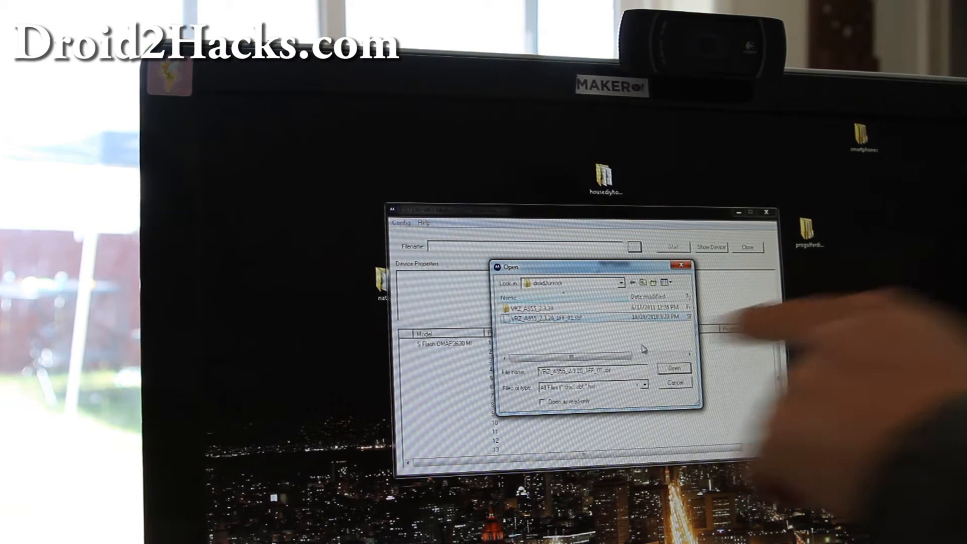
left_click(674, 367)
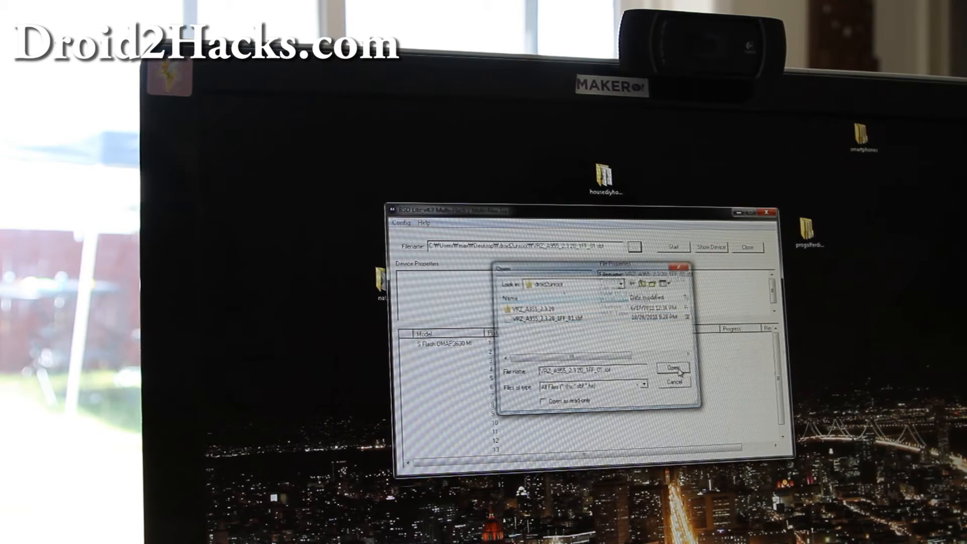
left_click(672, 367)
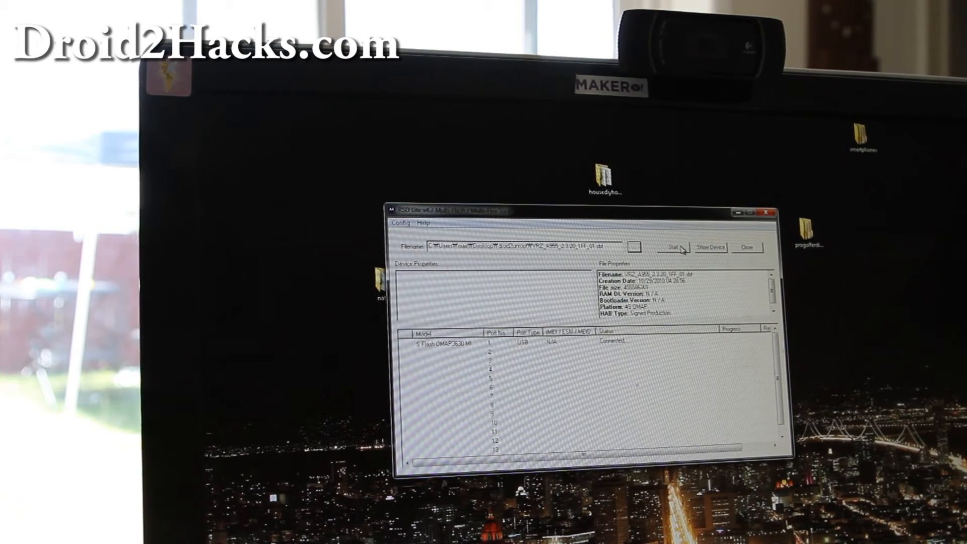
left_click(674, 247)
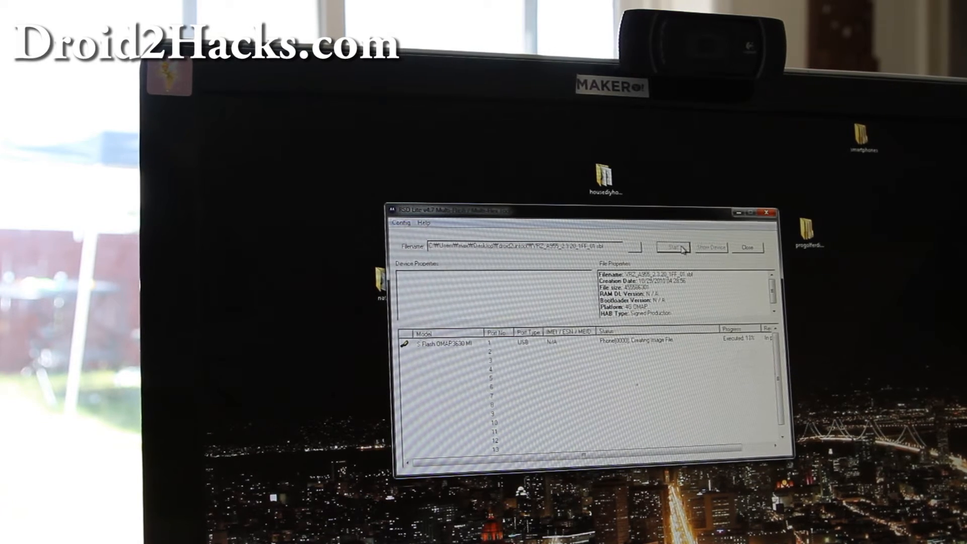